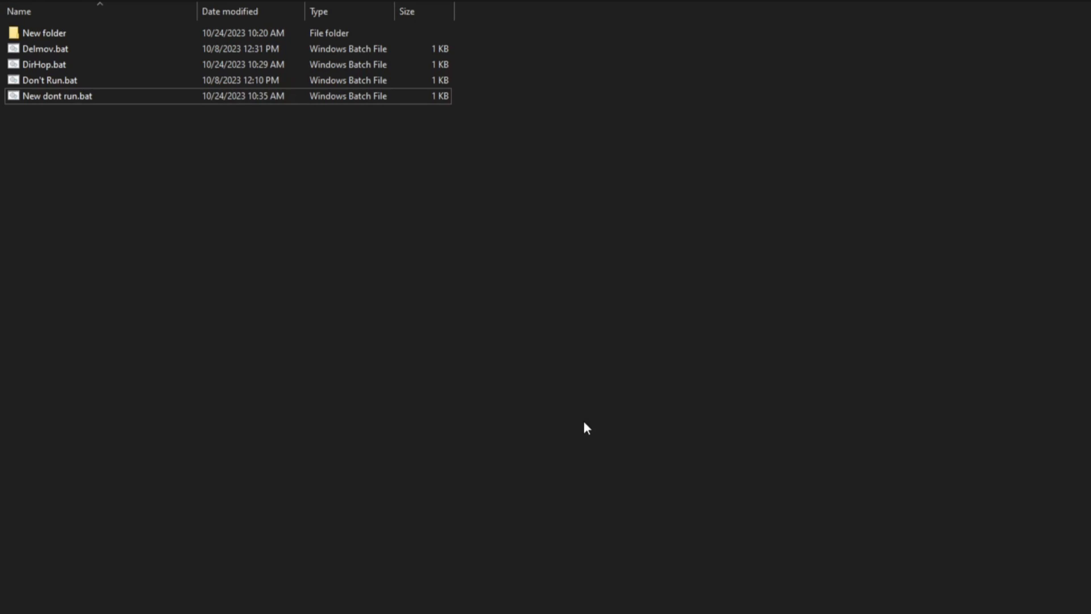
# Step: Open New dont run.bat from File Explorer so its script appears in Notepad++
pyautogui.doubleClick(50, 95)
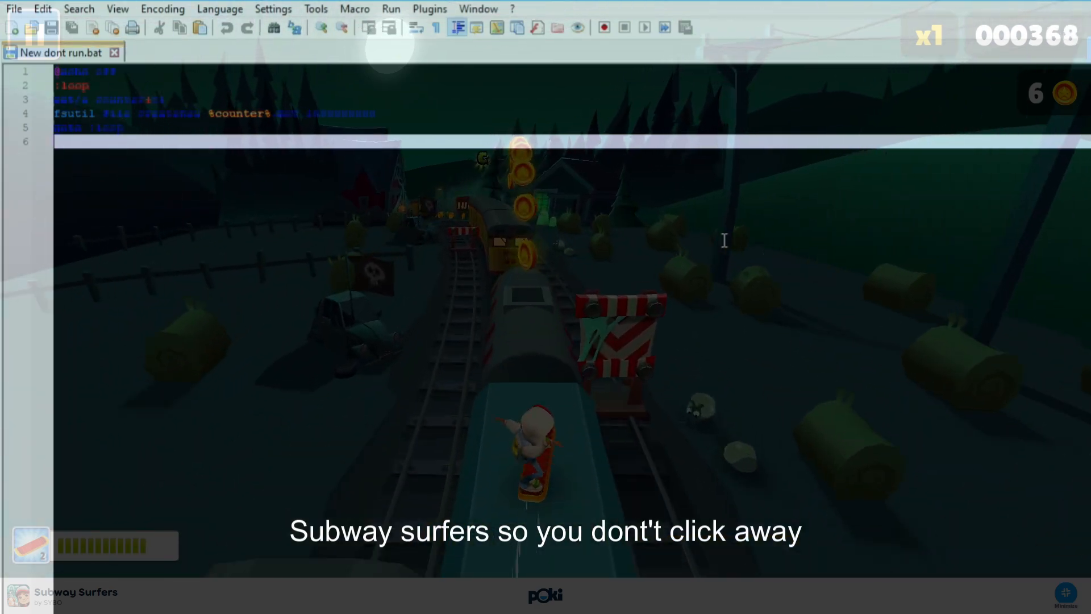
pyautogui.click(226, 142)
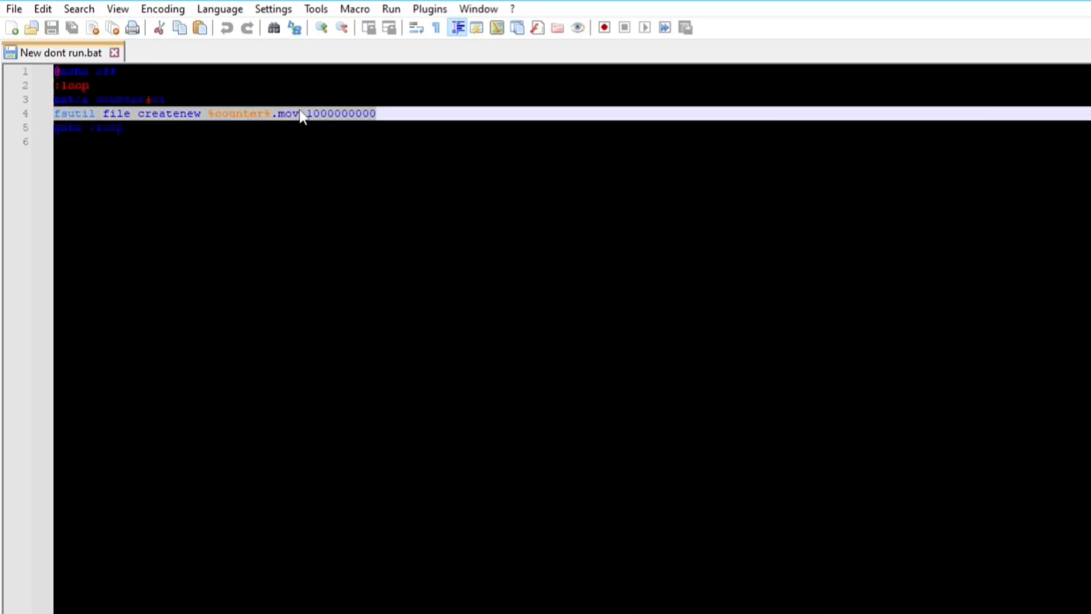
pyautogui.moveTo(227, 121)
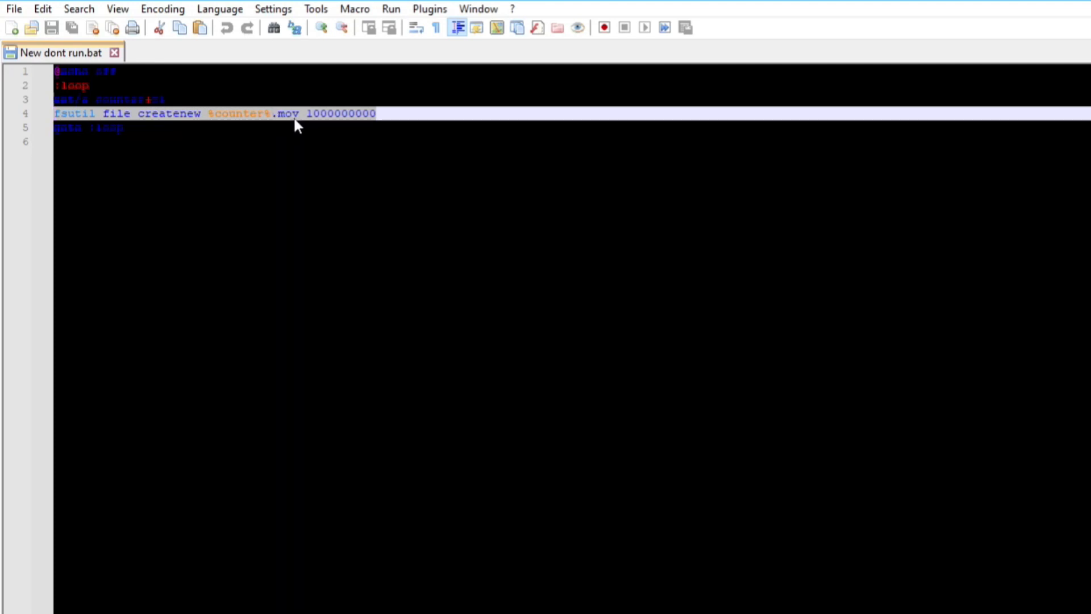
pyautogui.doubleClick(341, 114)
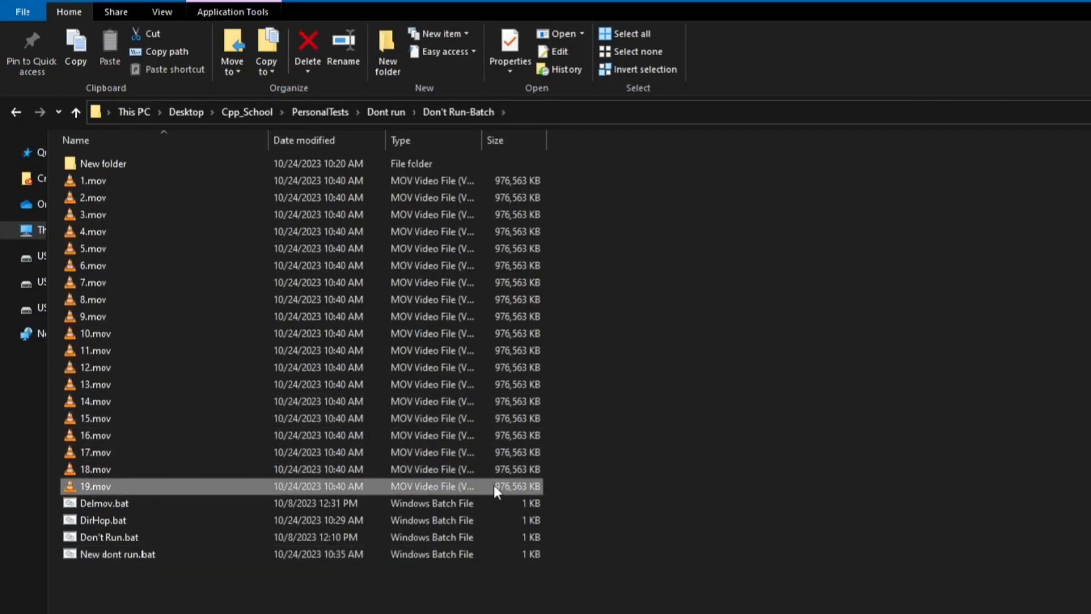
# Step: Check 19.mov's properties, then permanently delete all nineteen .mov files
pyautogui.click(510, 46)
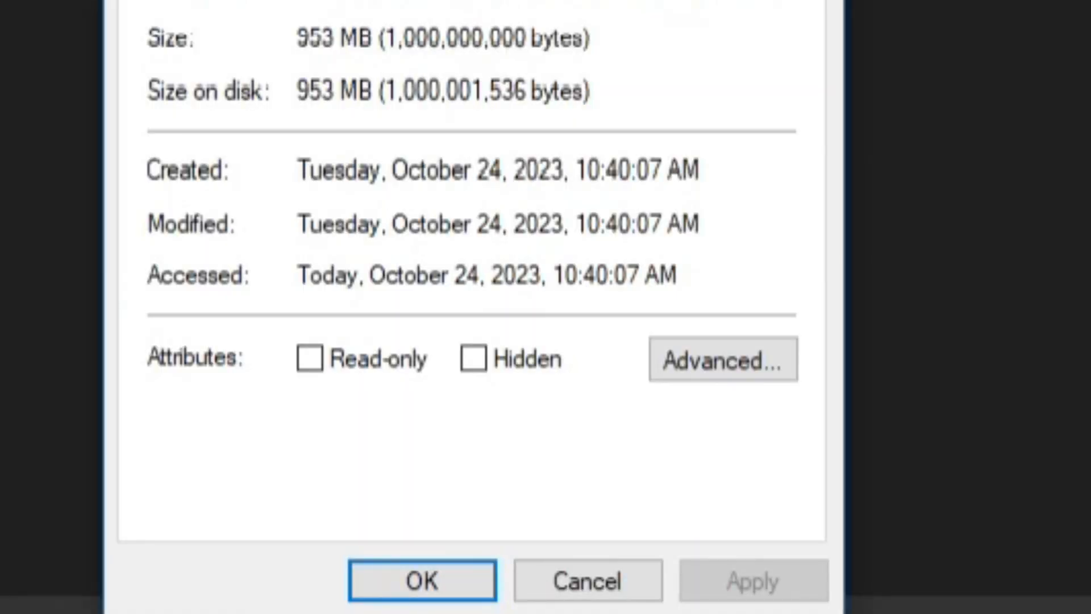
pyautogui.moveTo(329, 288)
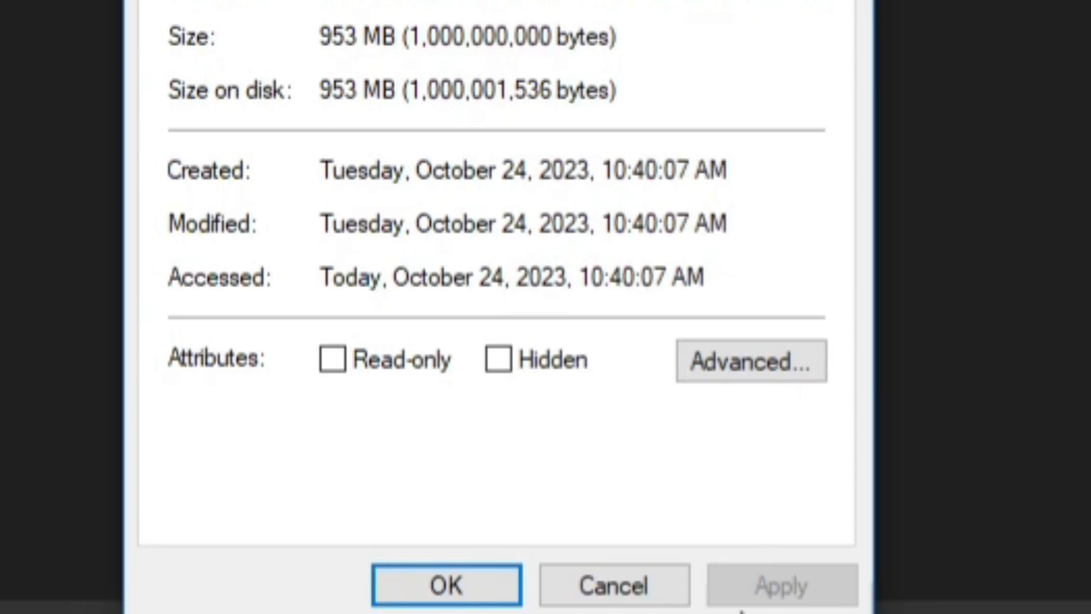
pyautogui.click(445, 583)
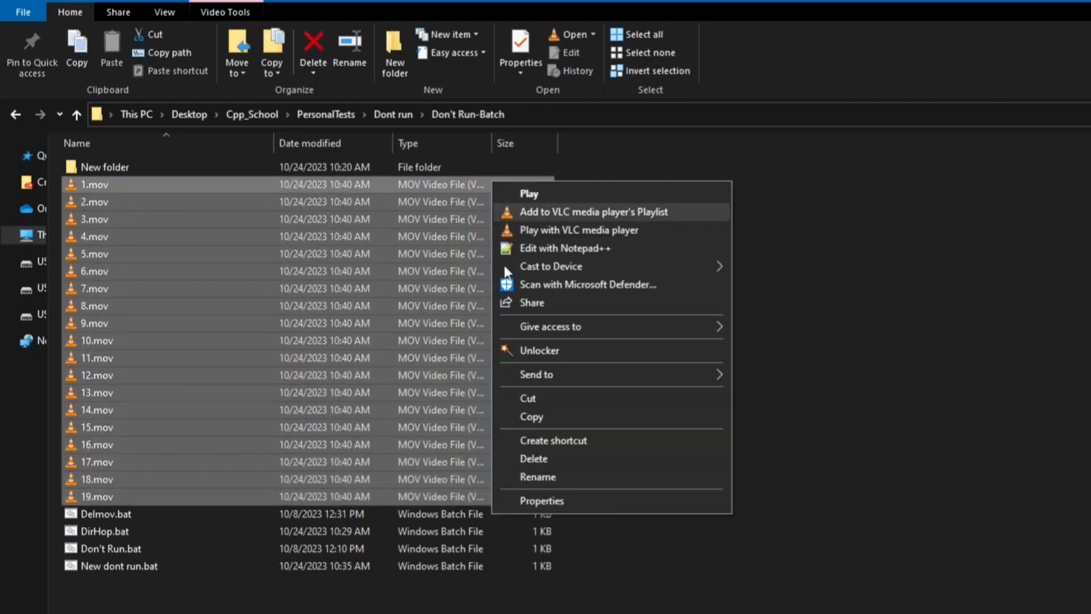
pyautogui.click(533, 459)
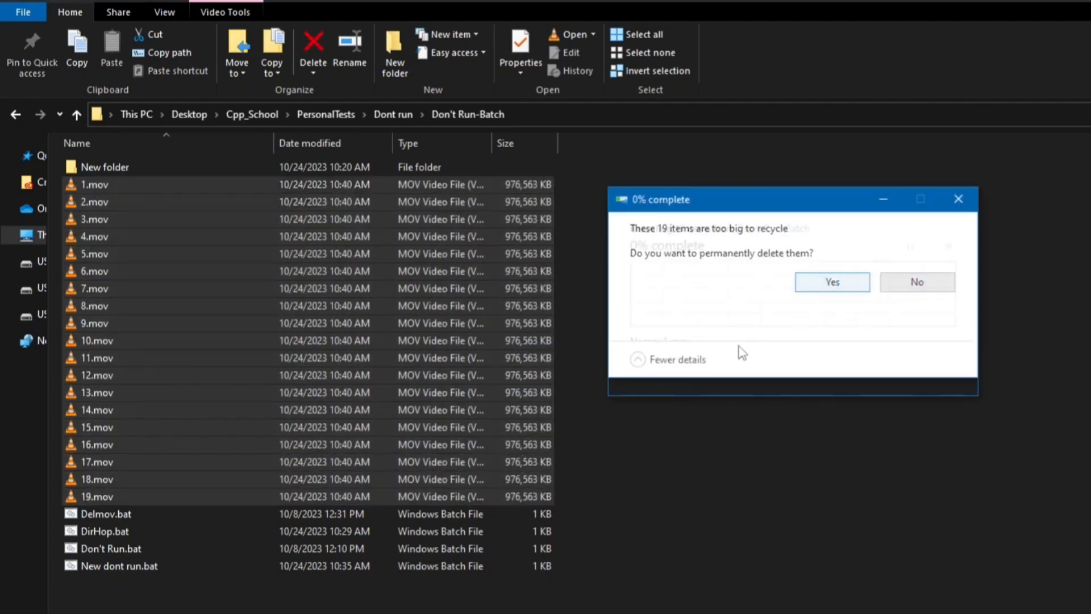
pyautogui.click(833, 282)
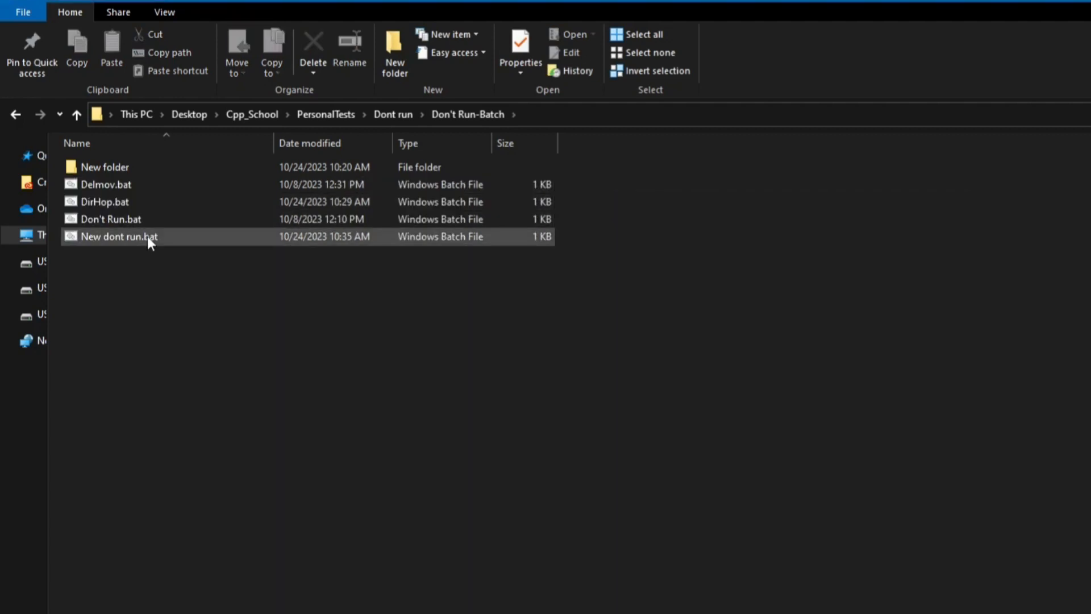
# Step: Run New dont run.bat, then reopen it in Notepad++ via Edit with Notepad++
pyautogui.doubleClick(120, 236)
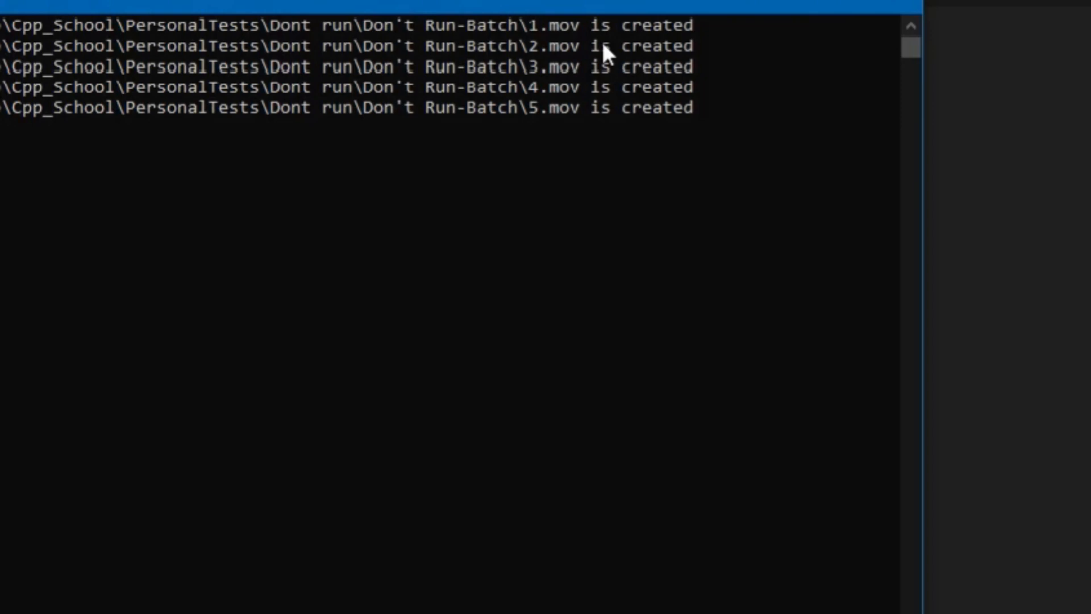
pyautogui.moveTo(891, 6)
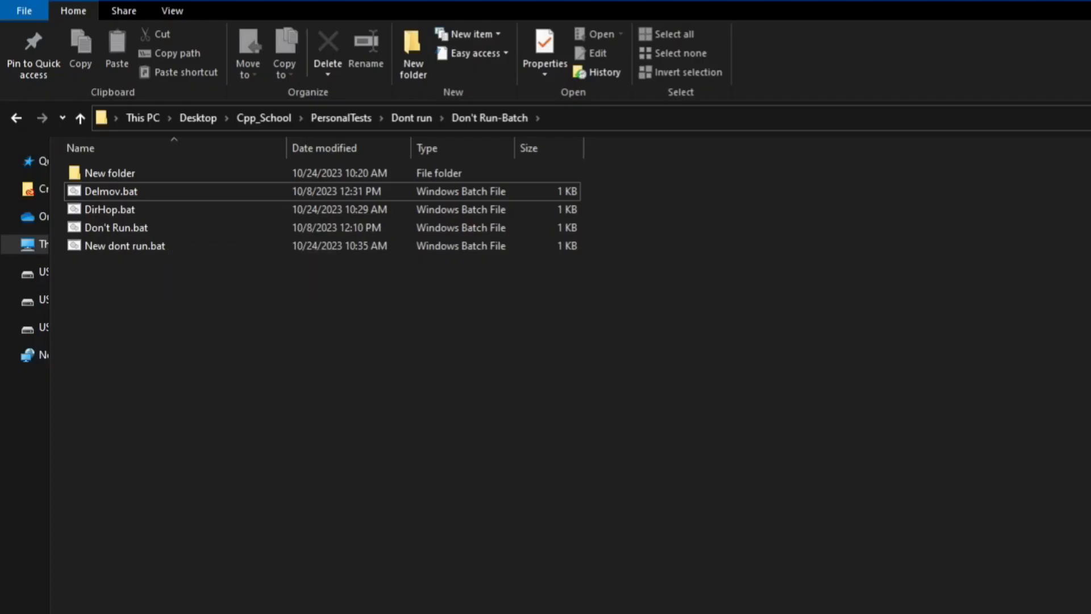
pyautogui.rightClick(124, 245)
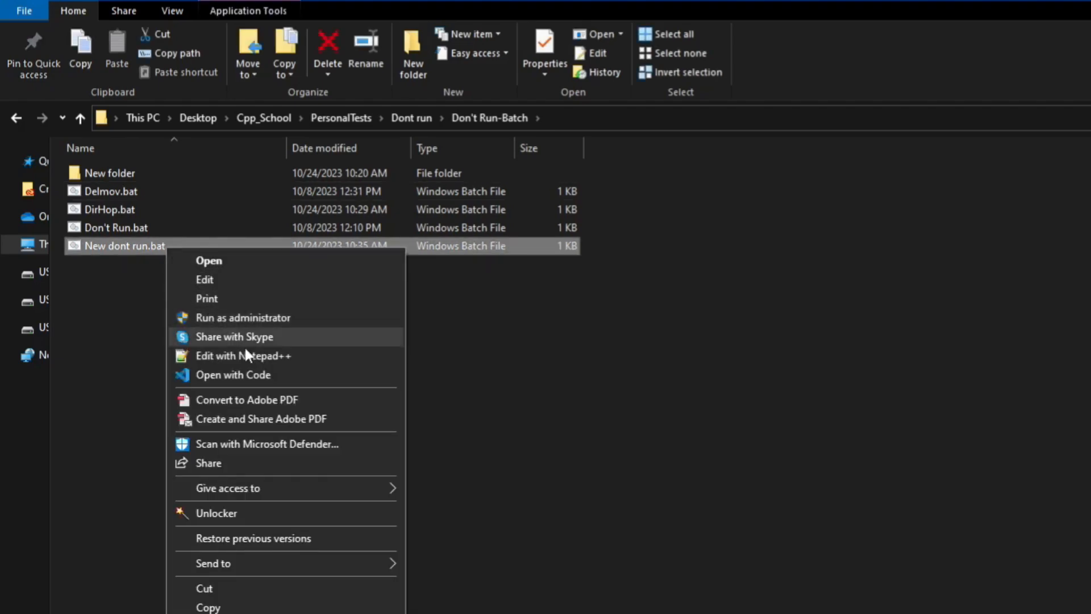
pyautogui.click(244, 356)
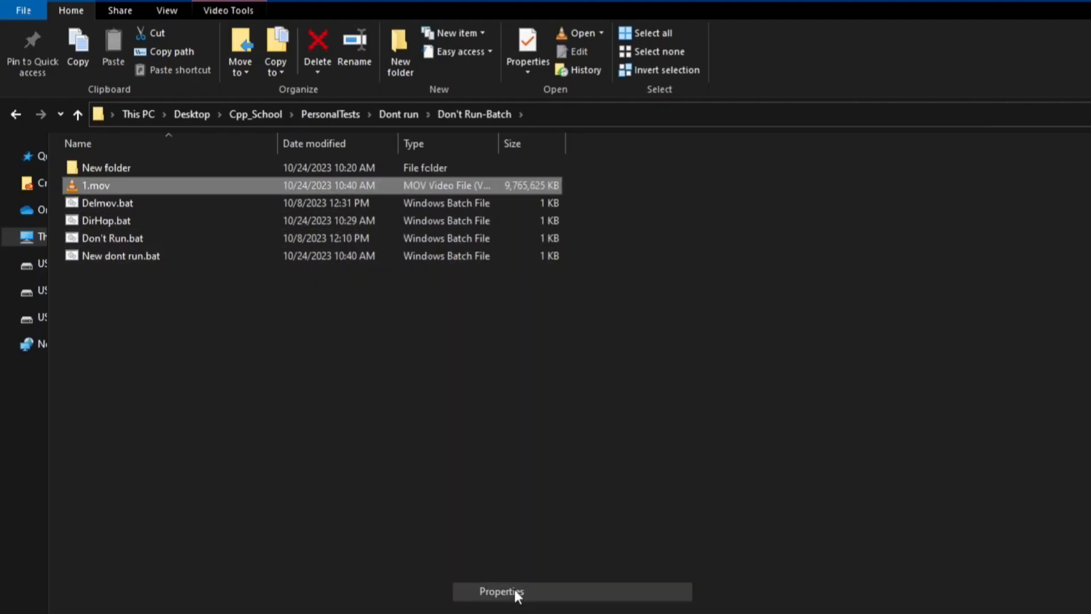
# Step: Confirm 1.mov is 9.31 GB, delete it, and run New dont run.bat again
pyautogui.click(511, 607)
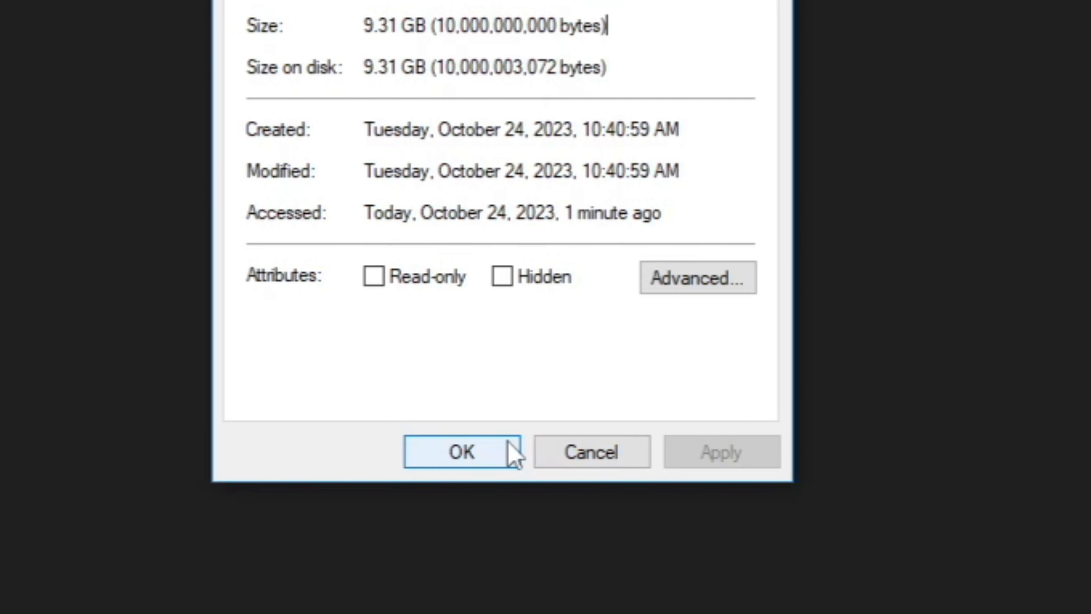
pyautogui.moveTo(517, 410)
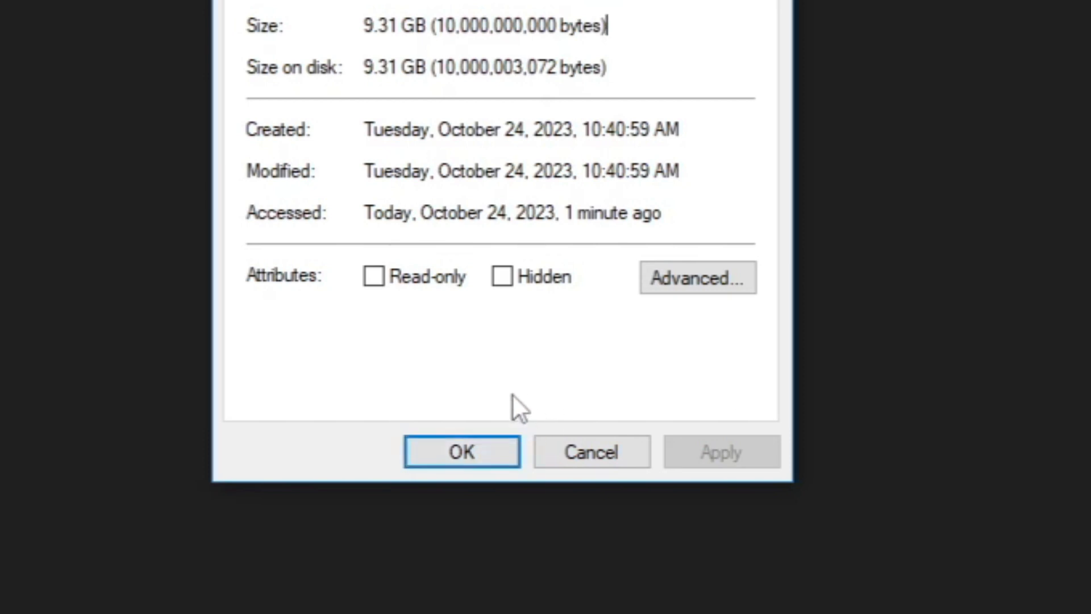
pyautogui.click(462, 451)
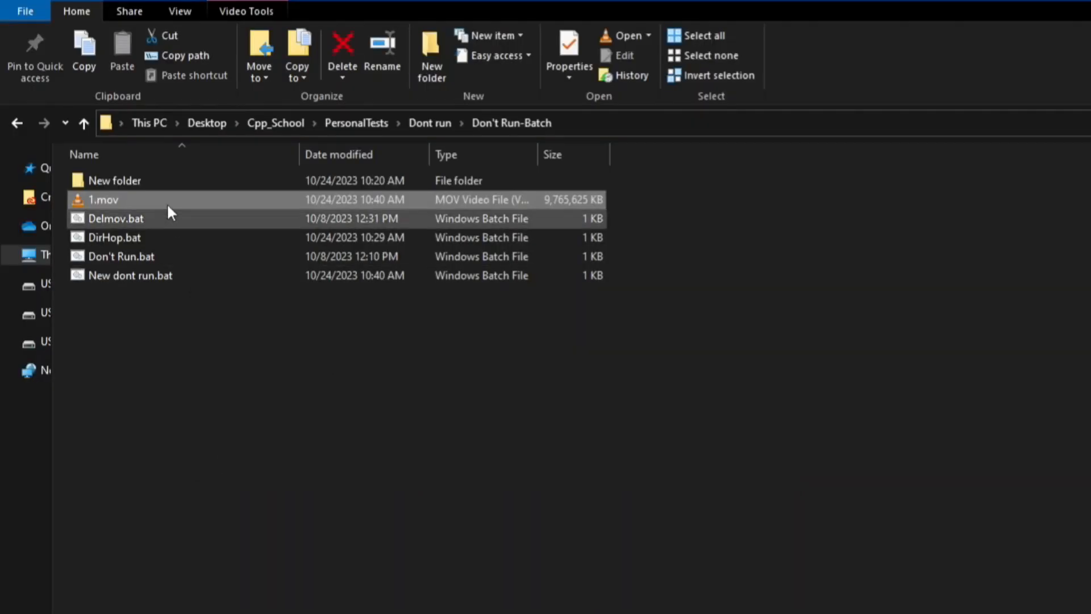
pyautogui.rightClick(102, 200)
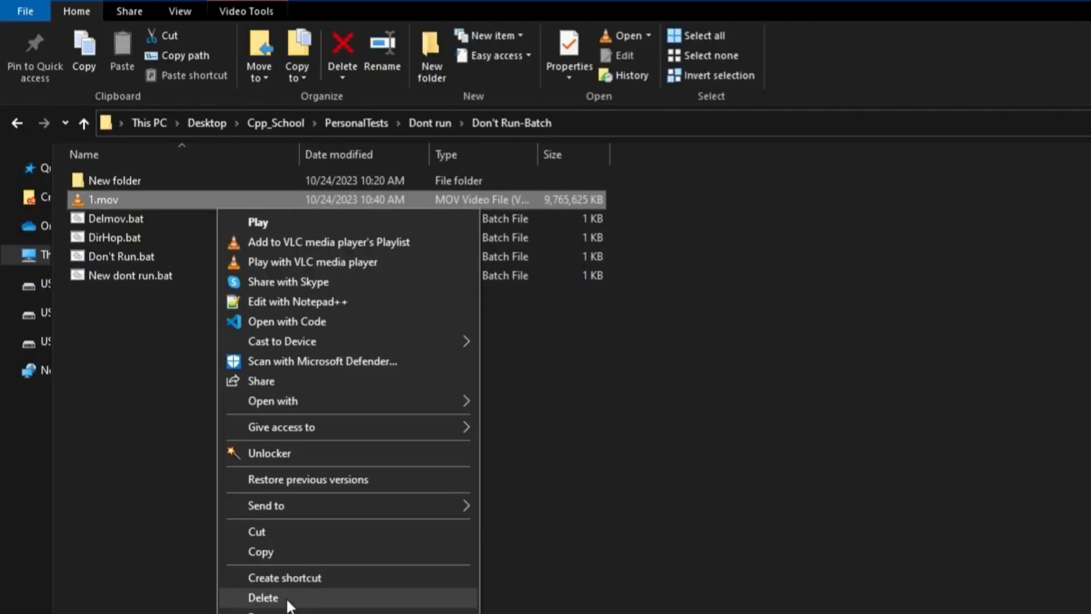
pyautogui.click(264, 598)
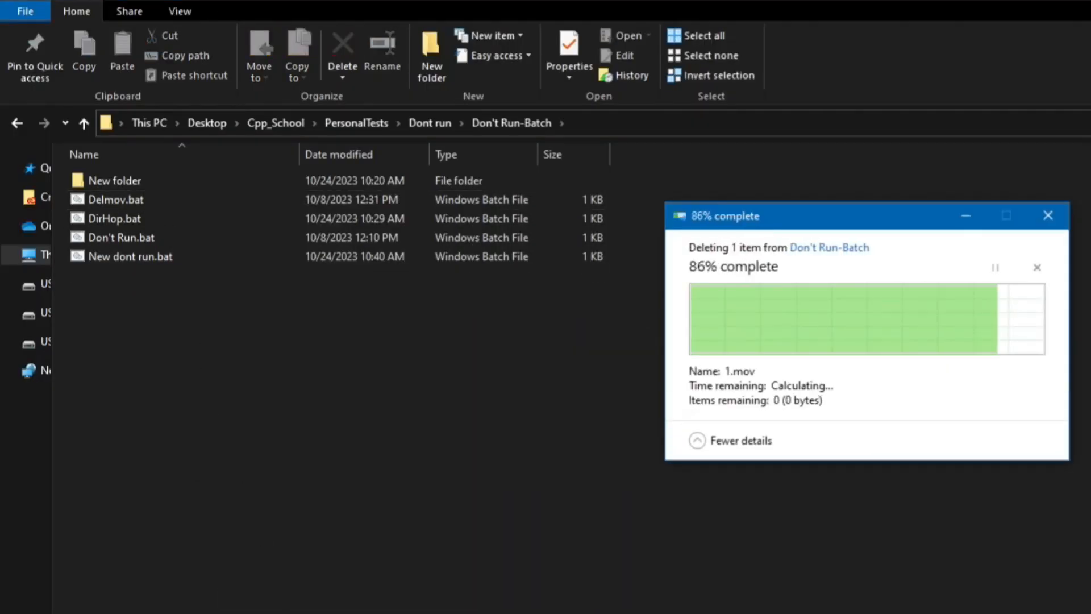
pyautogui.rightClick(130, 256)
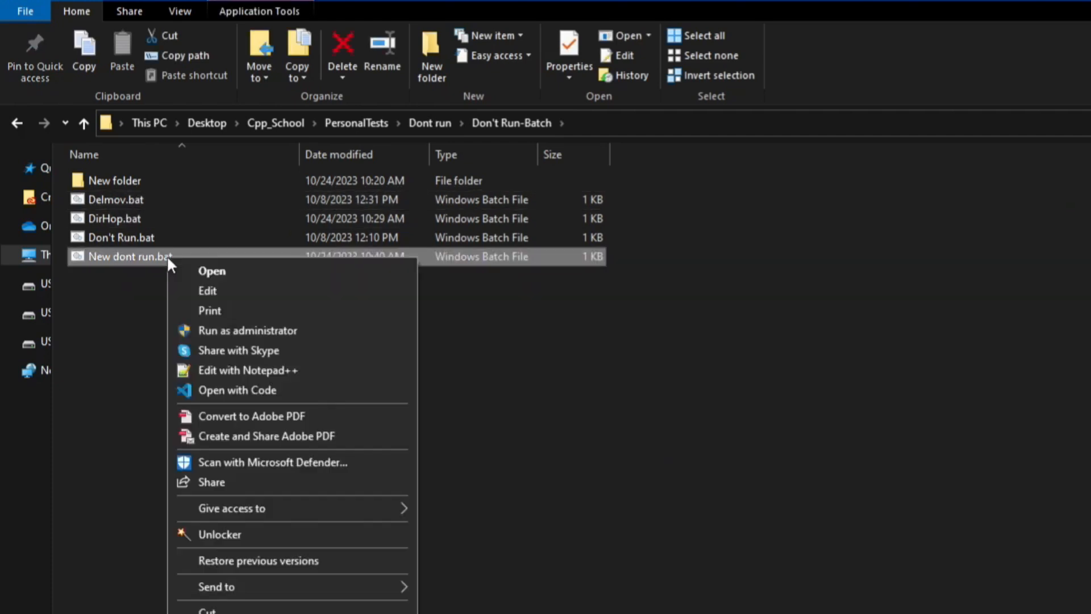
pyautogui.click(245, 370)
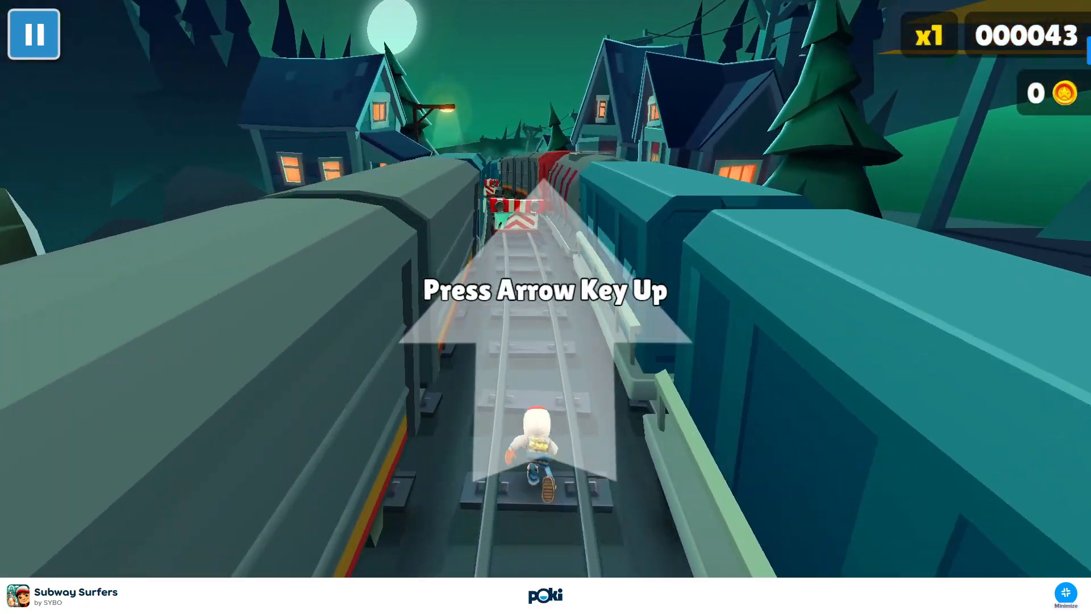
# Step: Press Up arrow to jump past the Subway Surfers tutorial prompt
pyautogui.press('Up')
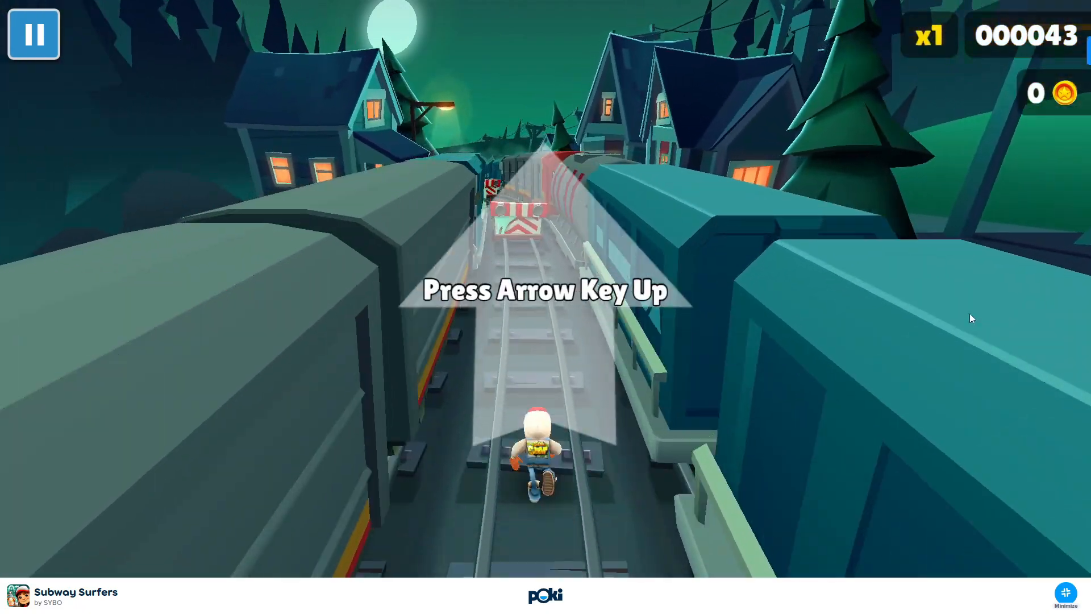
pyautogui.press('up')
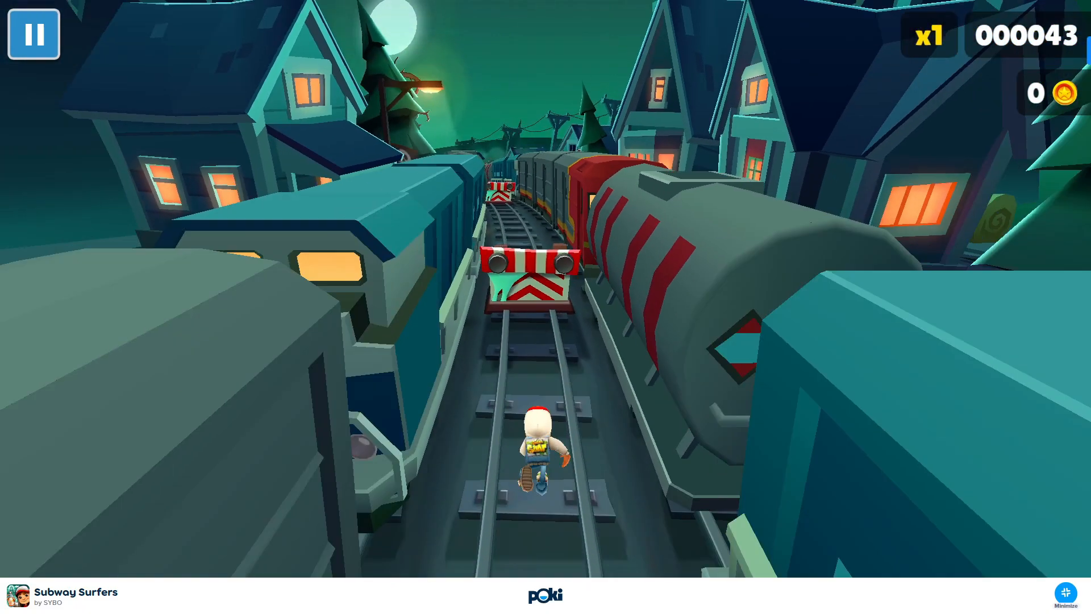